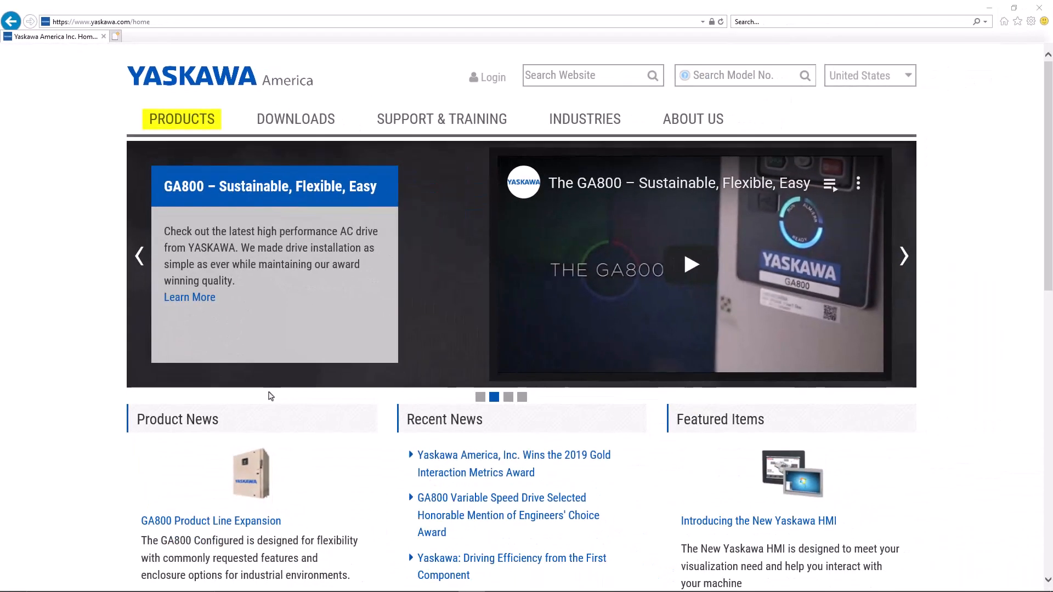
mouse_move(191, 138)
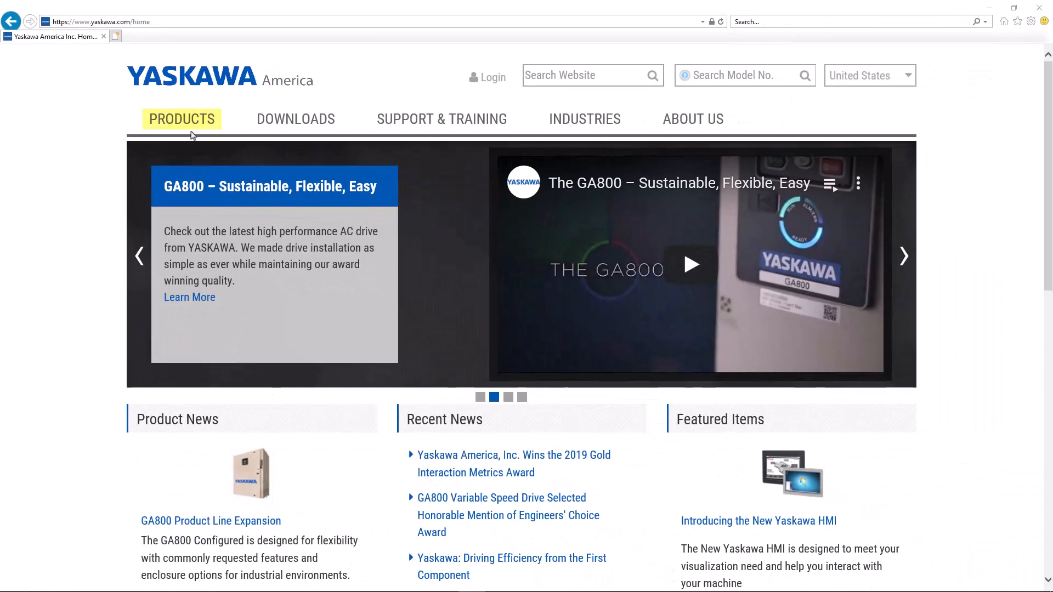
- Show the Products menu listing Yaskawa drive categories
left_click(181, 118)
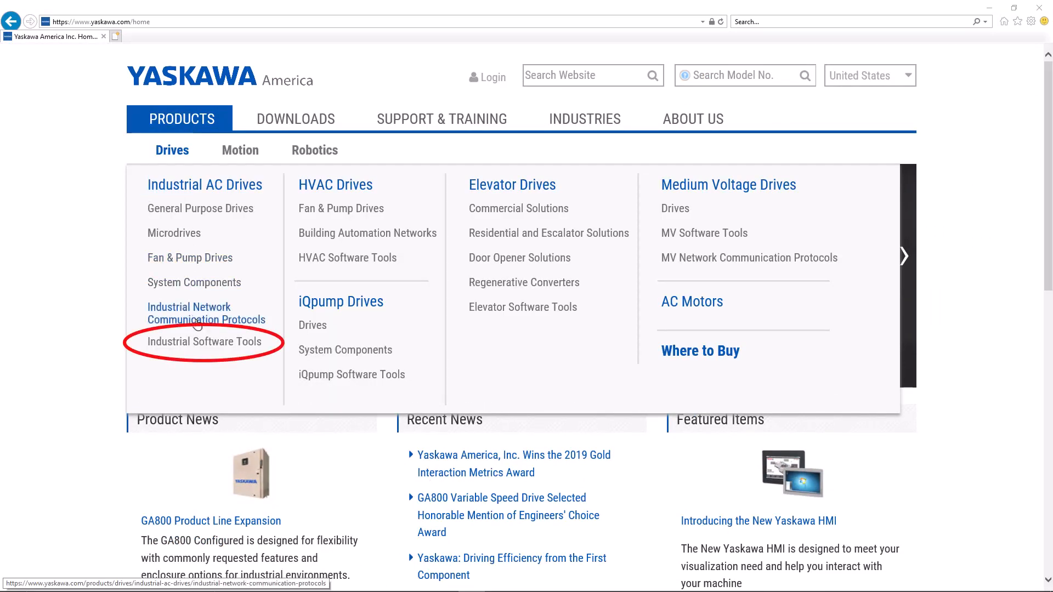
mouse_move(204, 342)
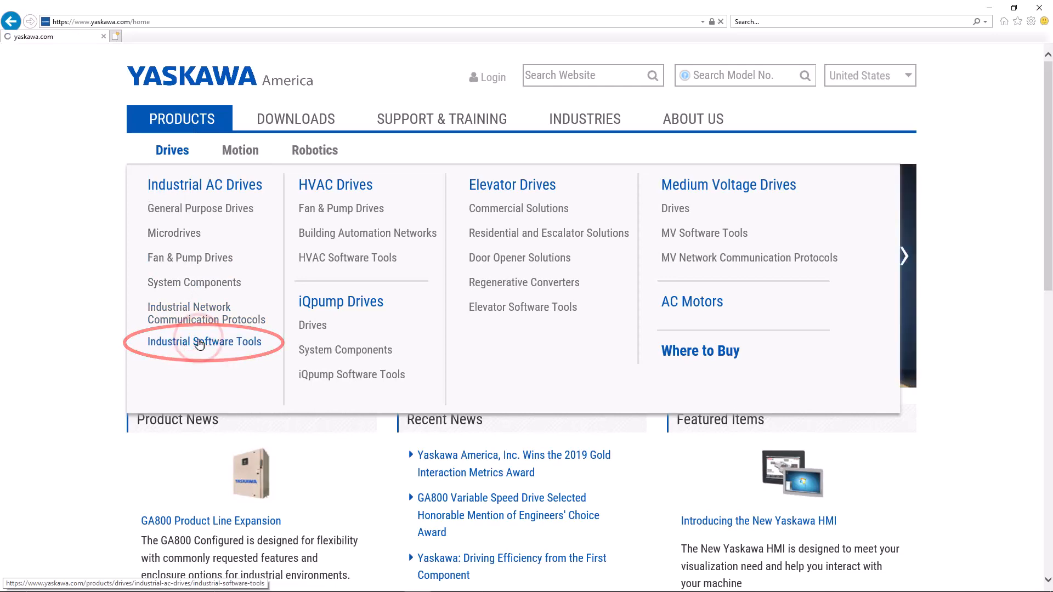
- Reach the DriveWorksEZ Software page via the Industrial Software Tools listing
left_click(202, 342)
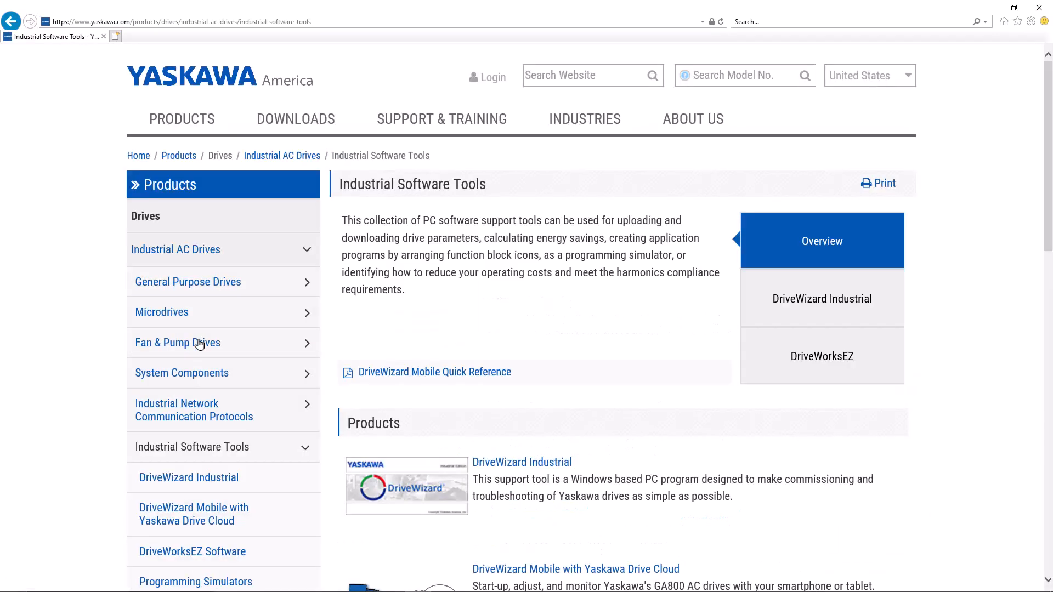
mouse_move(480, 351)
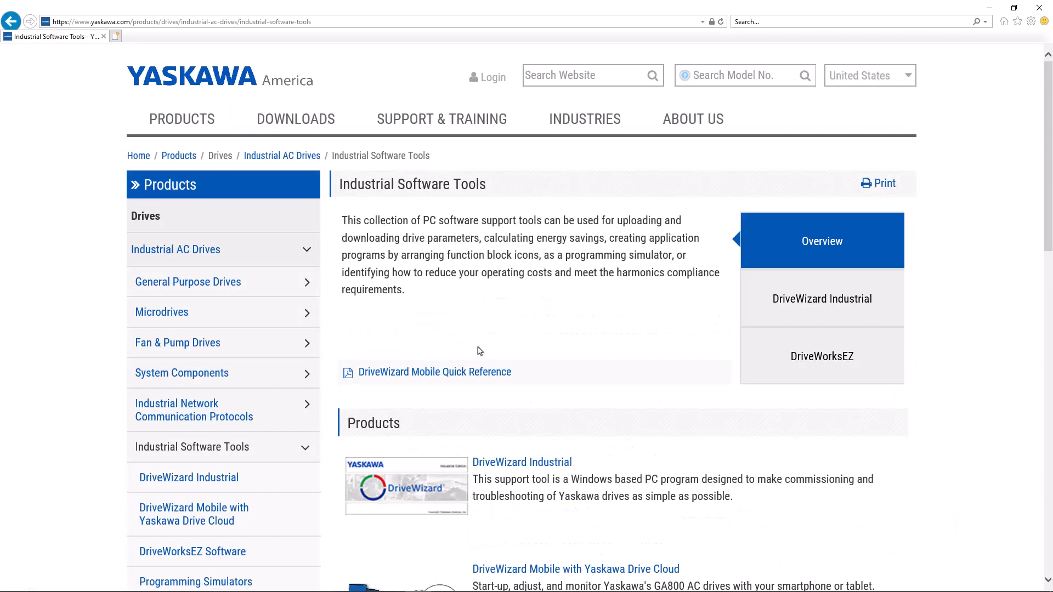
scroll("down", 3)
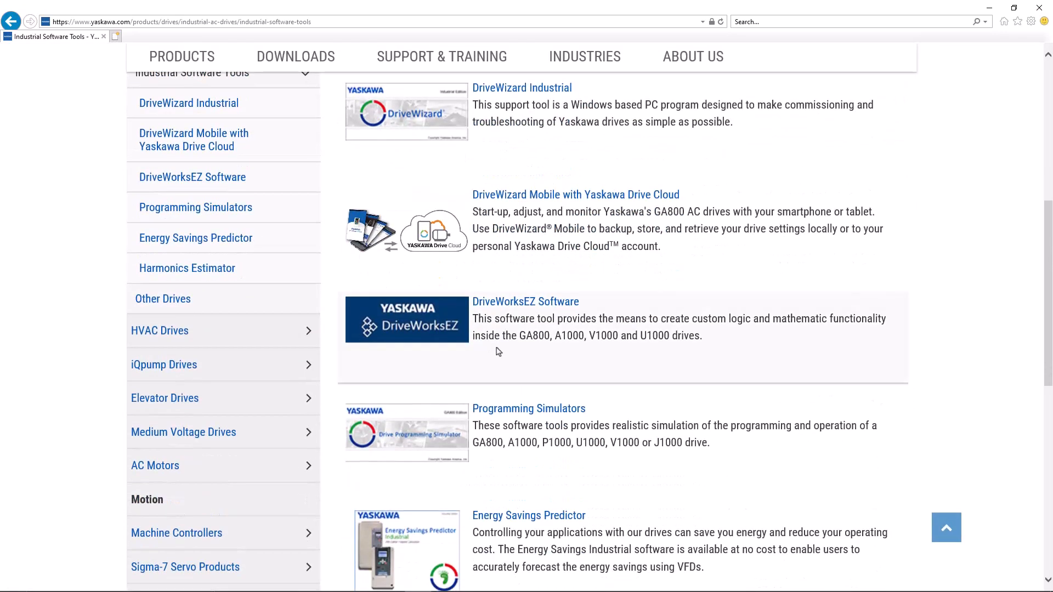
left_click(526, 301)
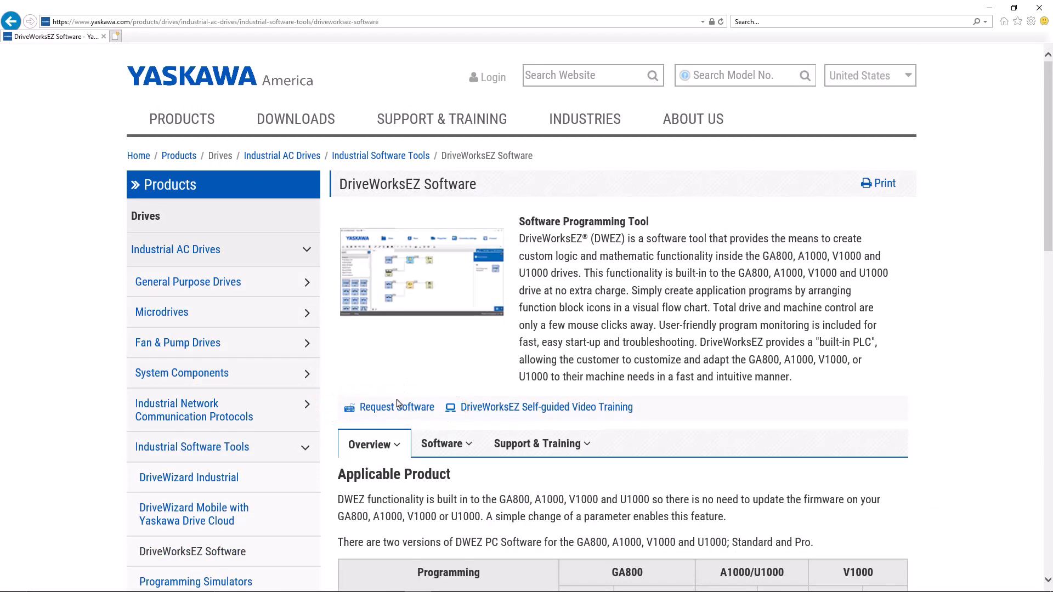
- Bring up the DriveWorksEZ software request form
left_click(396, 407)
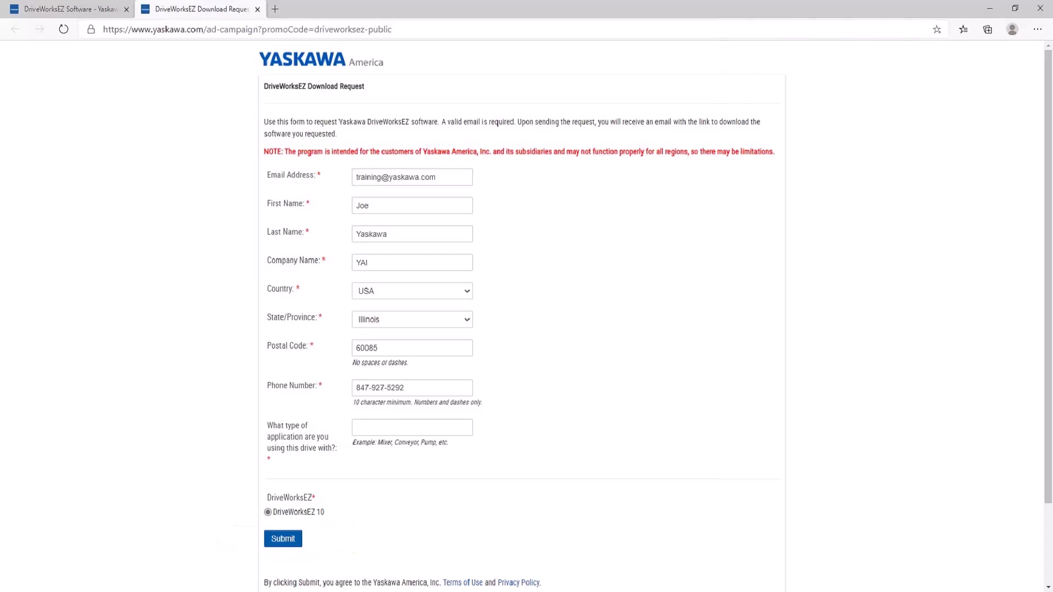
- Submit the DriveWorksEZ download request
left_click(282, 539)
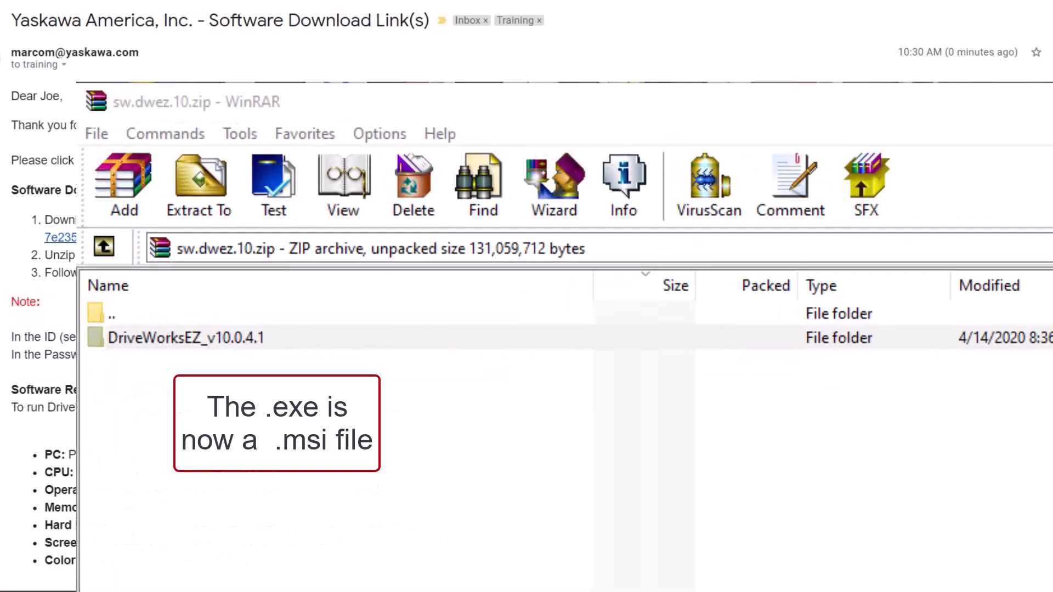
- Run DriveWorksEZ.Installer.msi from the DriveWorksEZ_v10.0.4.1 folder, submit credentials and start installing
double_click(186, 338)
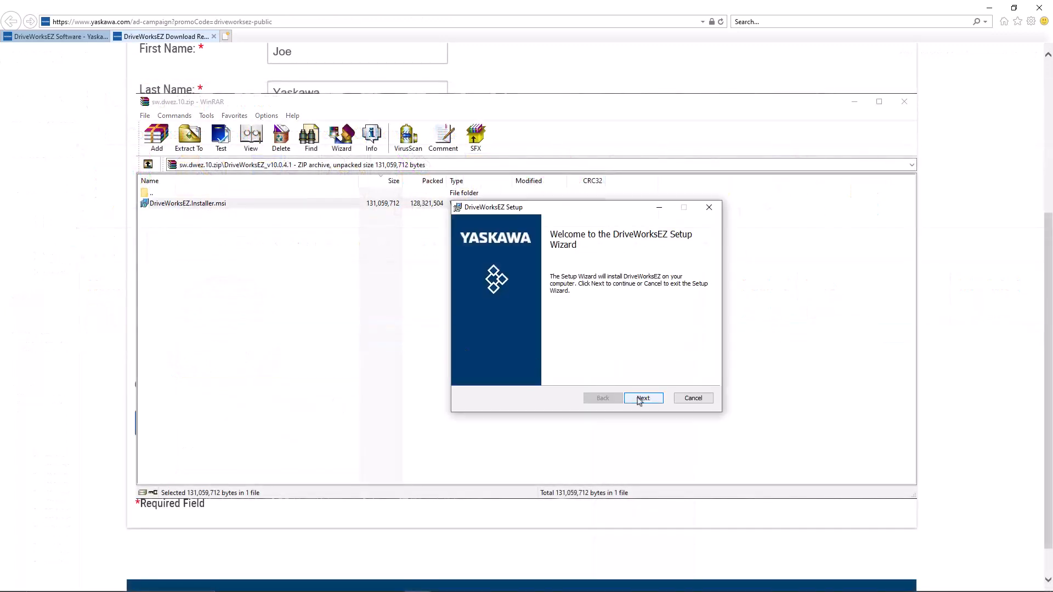
left_click(643, 397)
type("02179461")
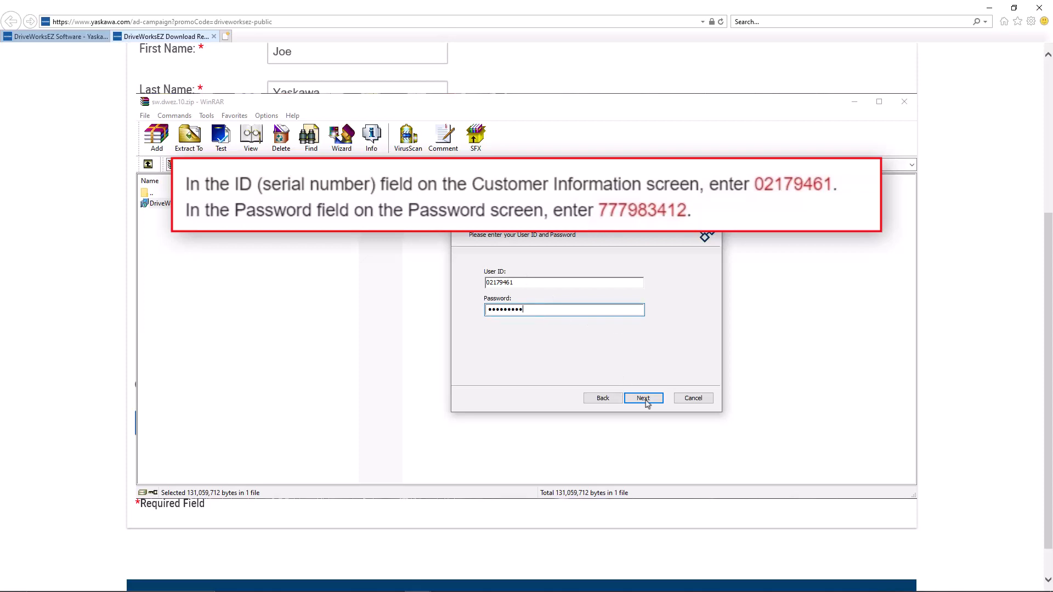
left_click(643, 397)
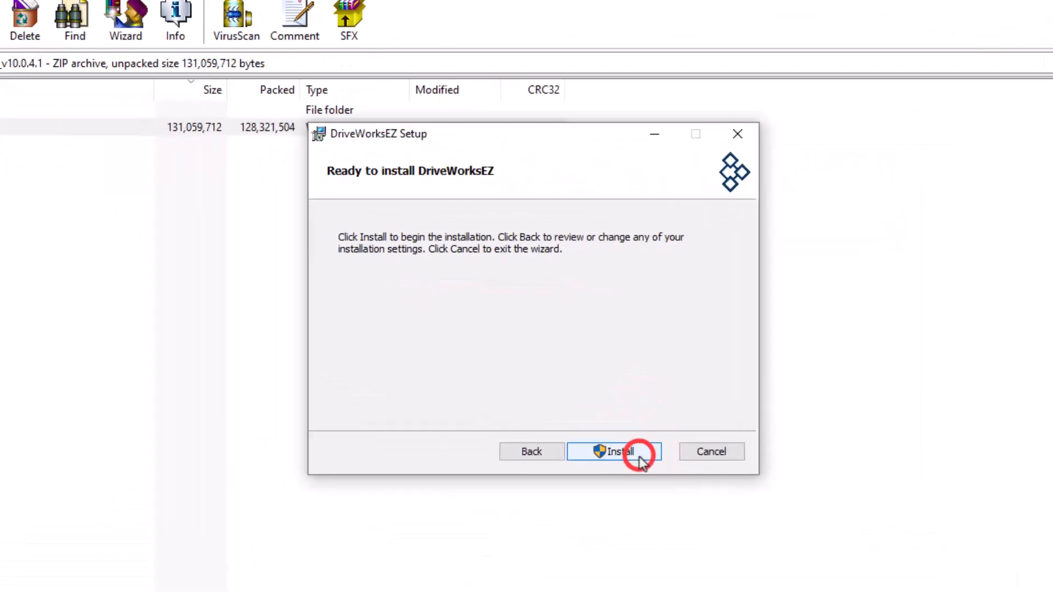
left_click(614, 451)
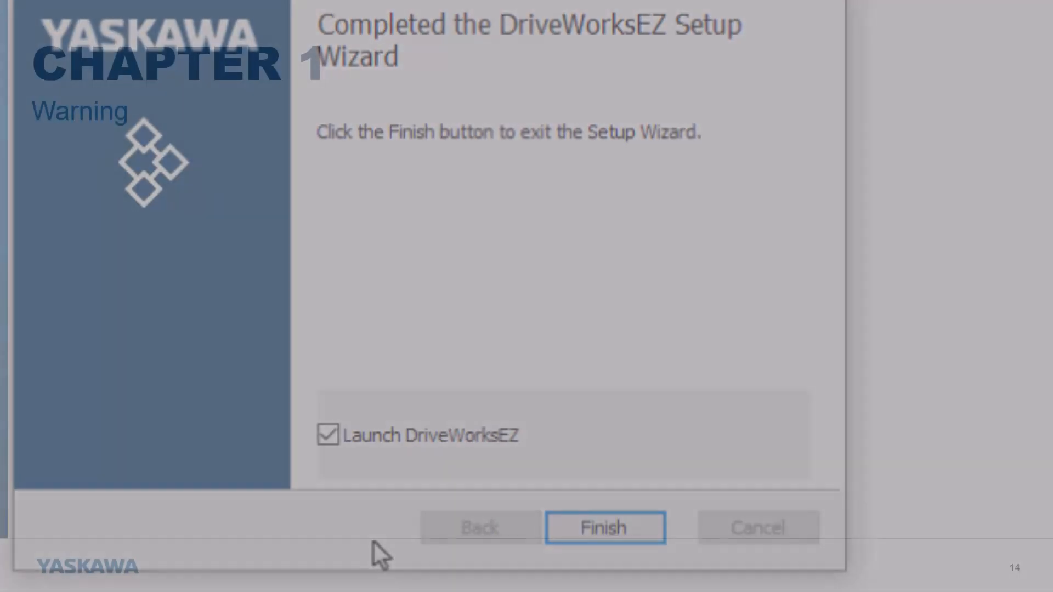
- Finish the wizard with Launch DriveWorksEZ checked so the program starts
left_click(604, 527)
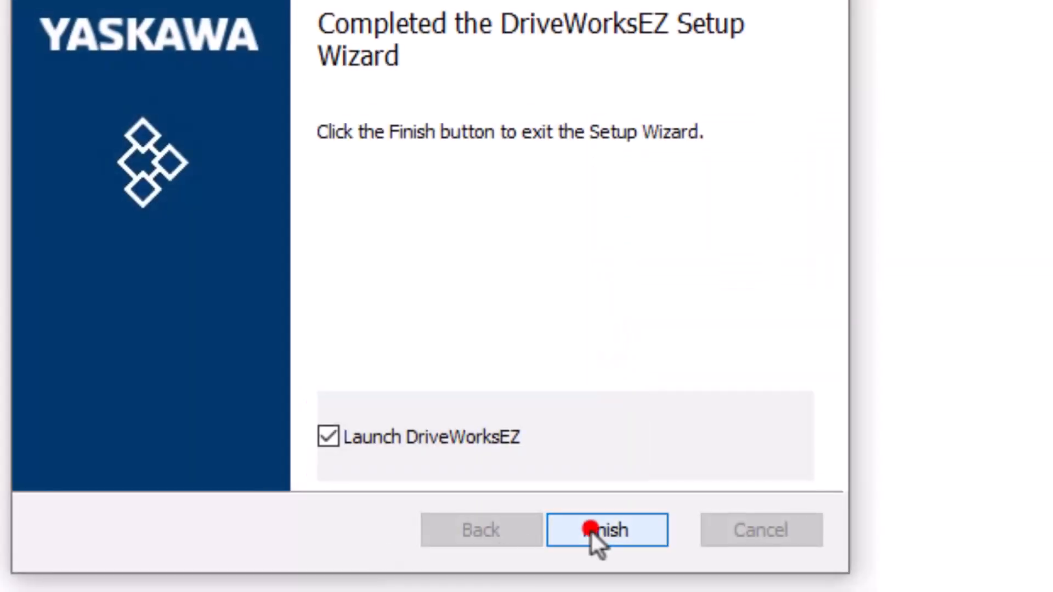
left_click(607, 530)
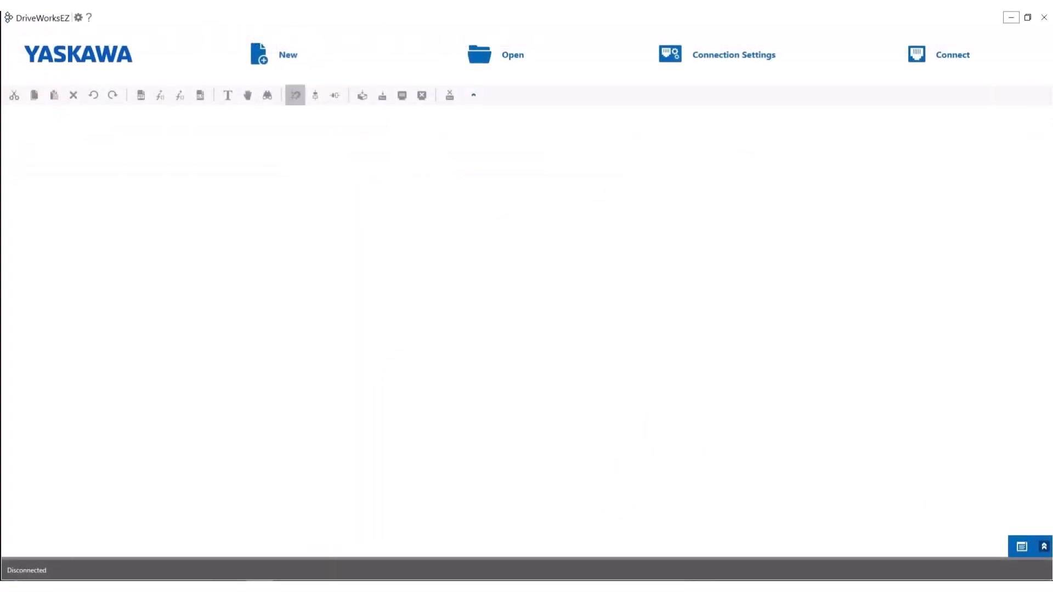